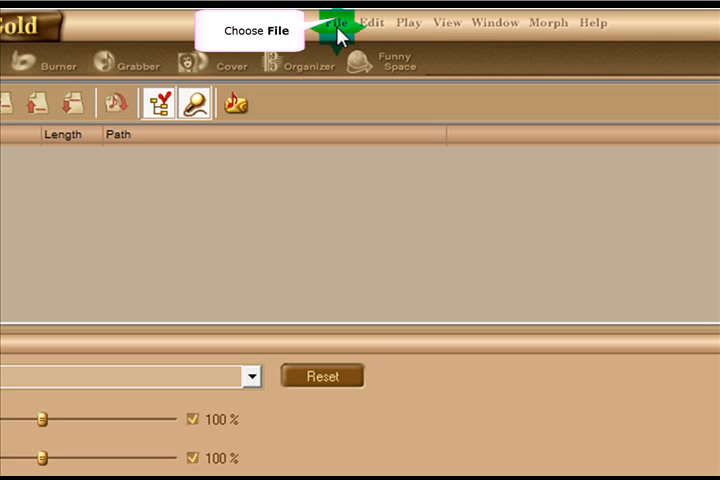
- Load L'excessive.mp3 from the Desktop into the Morpher file list
left_click(336, 22)
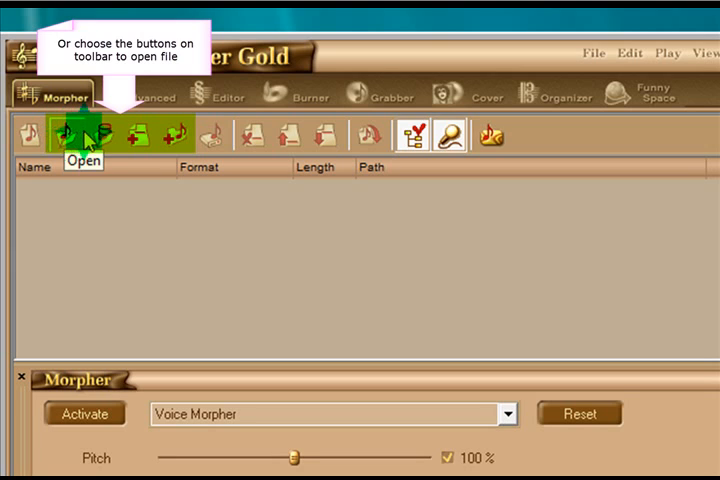
mouse_move(100, 136)
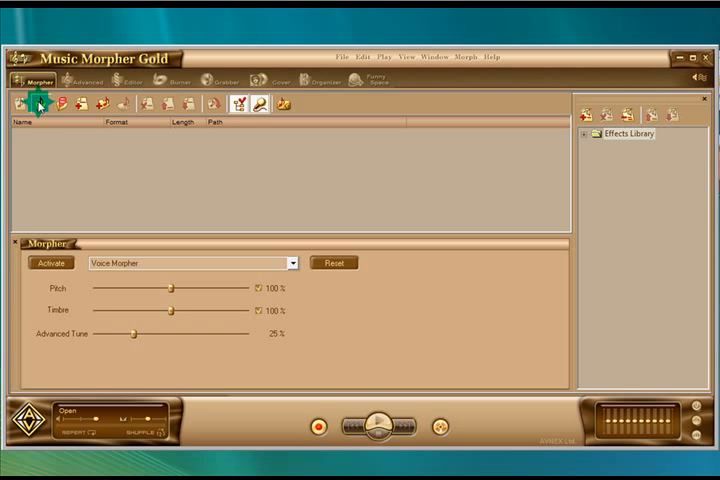
left_click(36, 104)
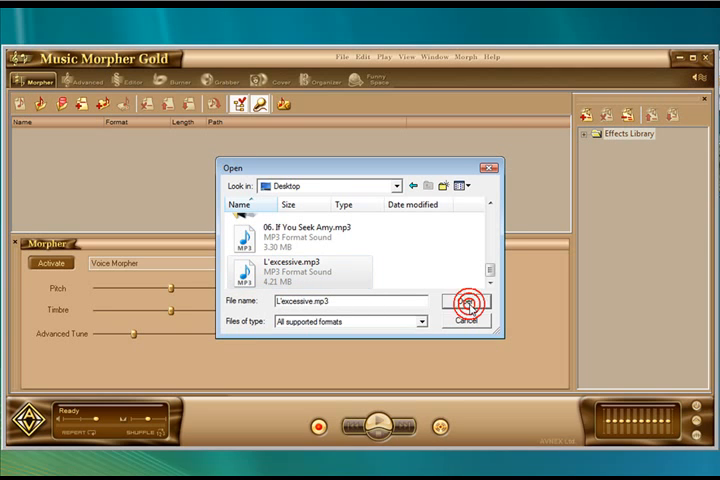
left_click(466, 300)
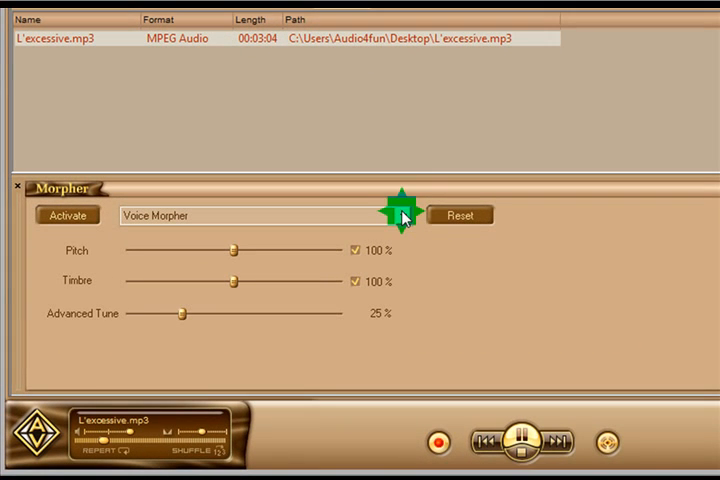
- Choose Voice Remover (Center Filtering Method) as the morph effect
left_click(390, 216)
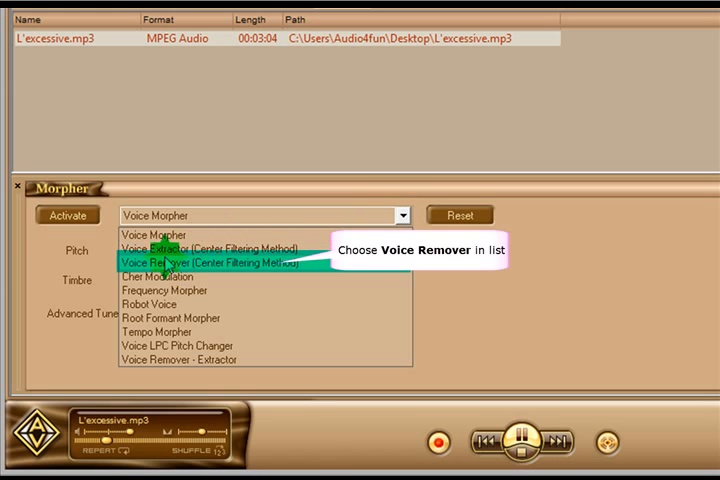
mouse_move(236, 264)
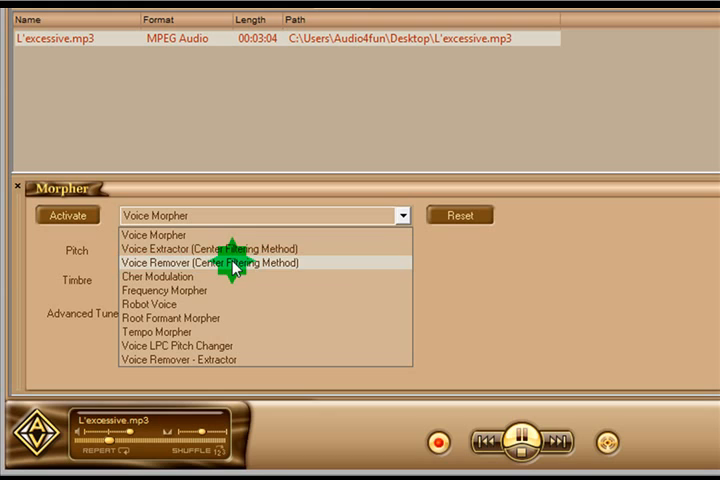
left_click(234, 262)
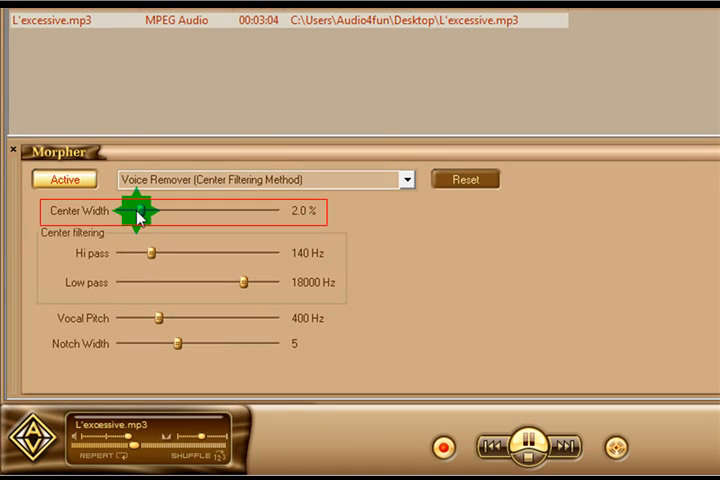
mouse_move(136, 212)
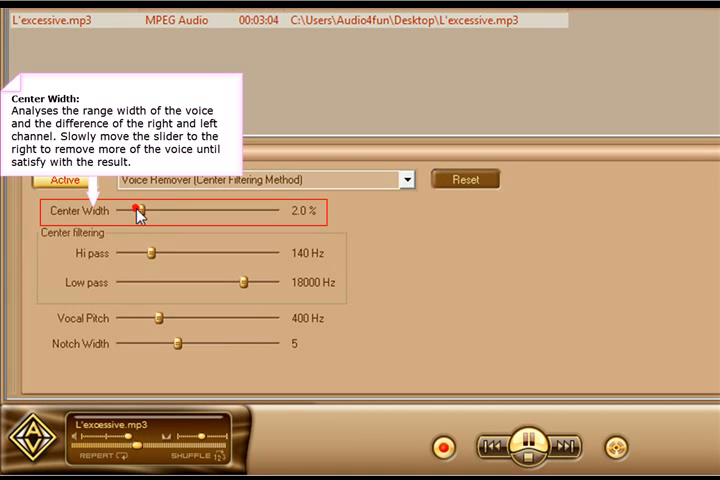
mouse_move(144, 216)
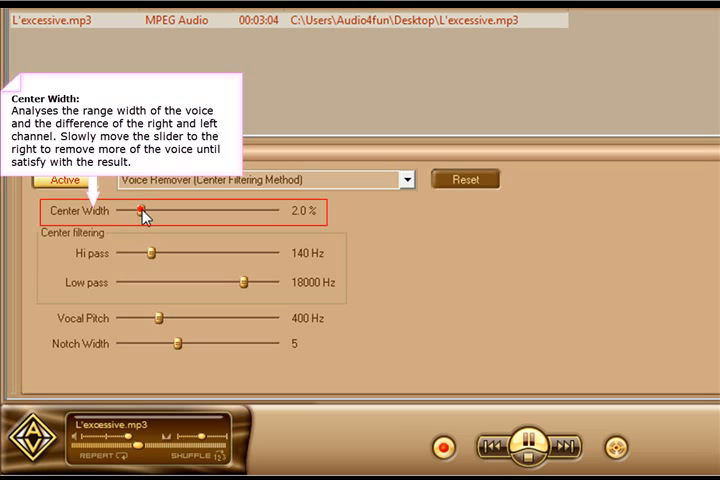
- Raise the Voice Remover Center Width from 2.0% to 2.3%
left_click_drag(134, 212, 148, 212)
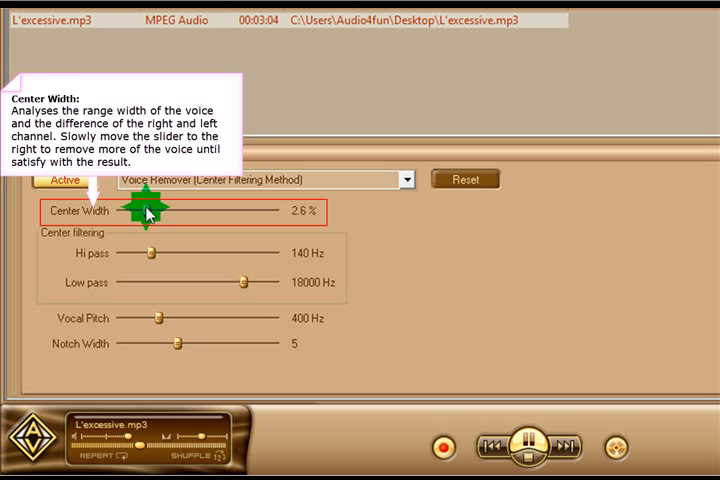
left_click_drag(150, 212, 144, 212)
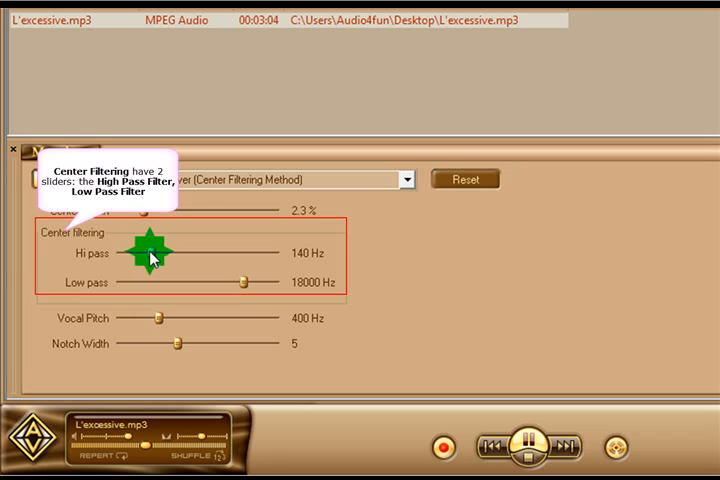
- Raise the Hi pass filter from 140 Hz to about 225 Hz
left_click_drag(144, 252, 210, 252)
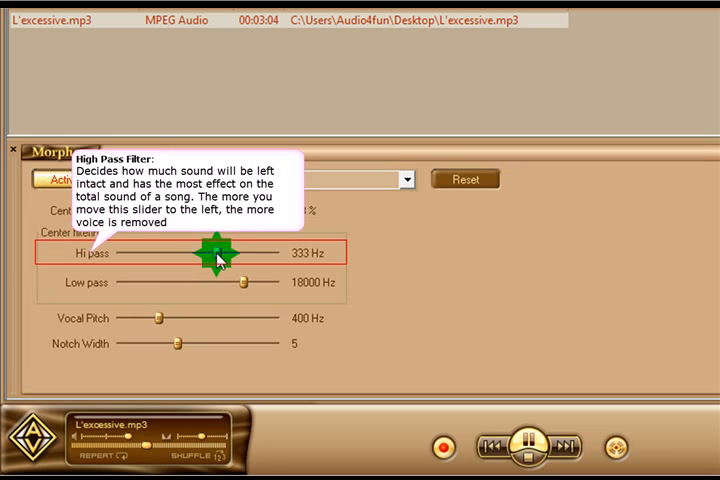
left_click_drag(208, 252, 244, 252)
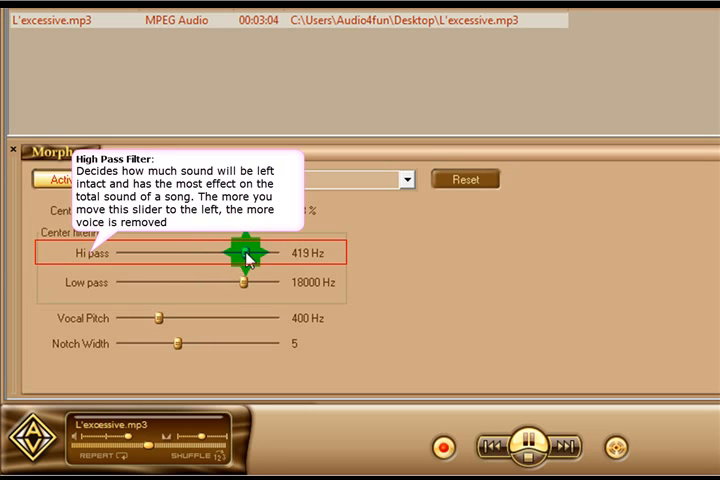
left_click_drag(244, 252, 228, 252)
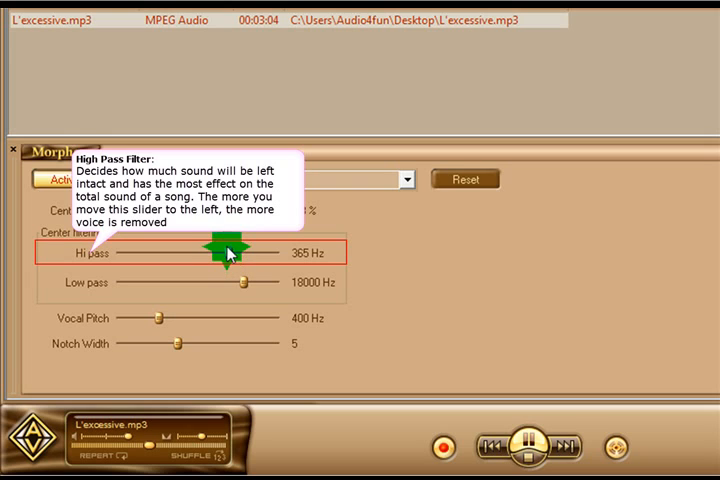
left_click_drag(220, 252, 160, 252)
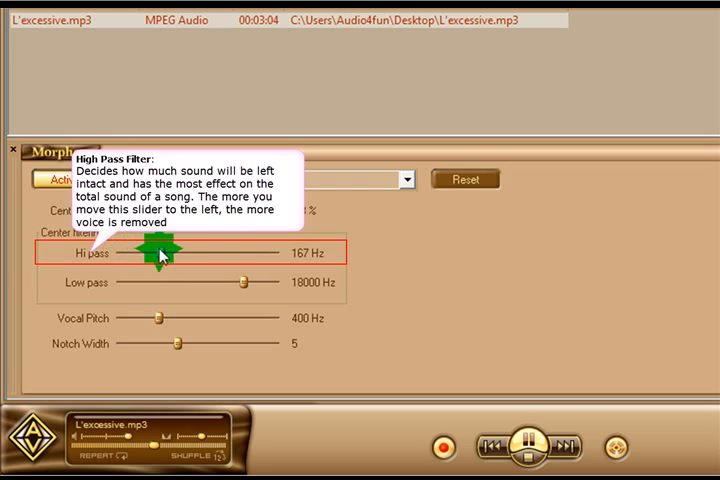
left_click_drag(150, 252, 176, 252)
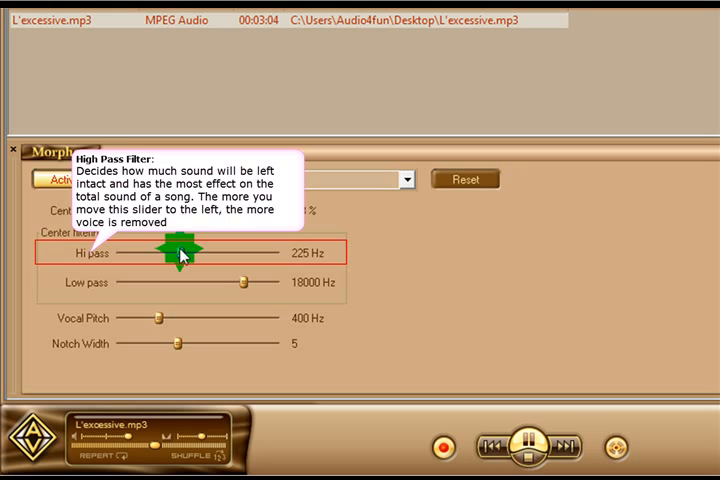
mouse_move(244, 288)
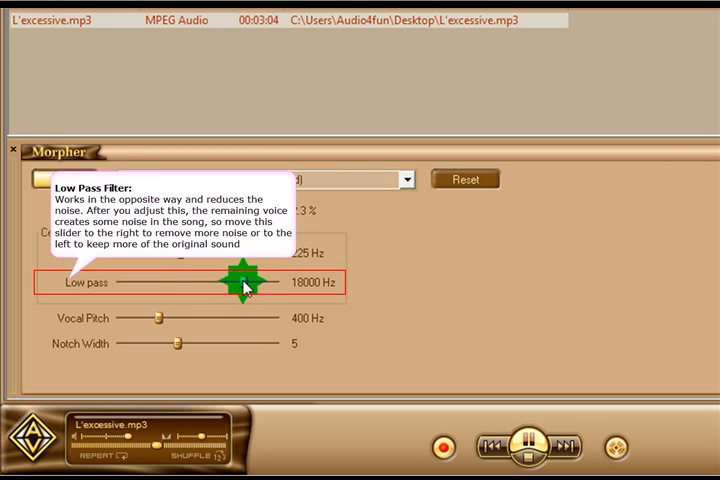
- Lower the low-pass cutoff from 18000 Hz to about 16600 Hz
left_click_drag(238, 282, 188, 282)
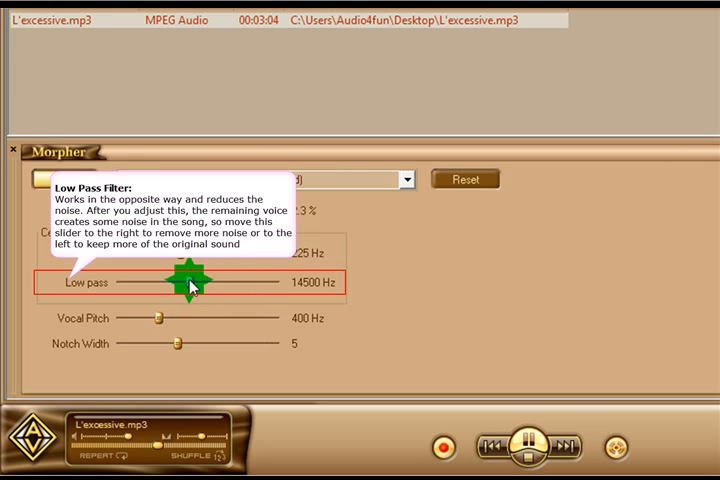
left_click_drag(178, 282, 210, 282)
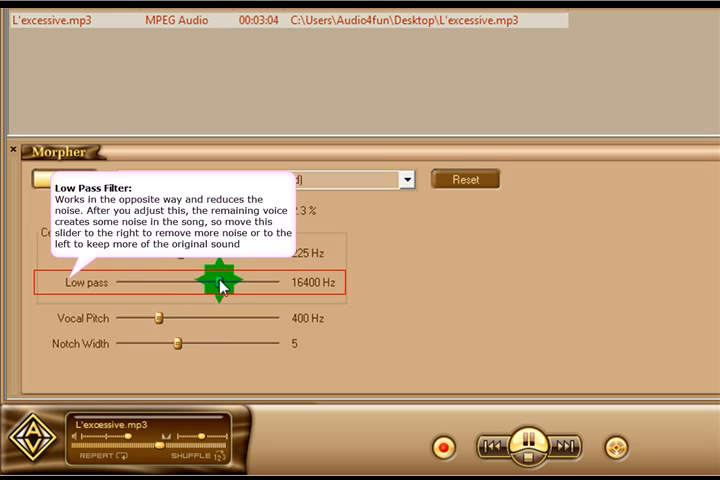
left_click_drag(210, 282, 218, 282)
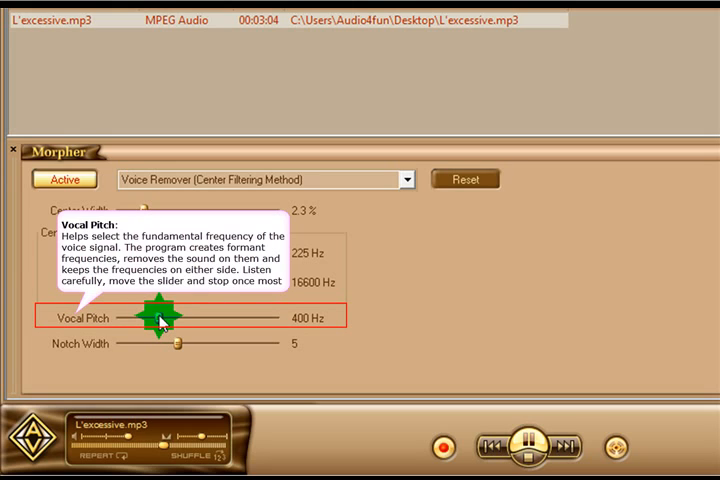
- Set vocal pitch to 384 Hz and notch width to 10
left_click_drag(160, 316, 210, 316)
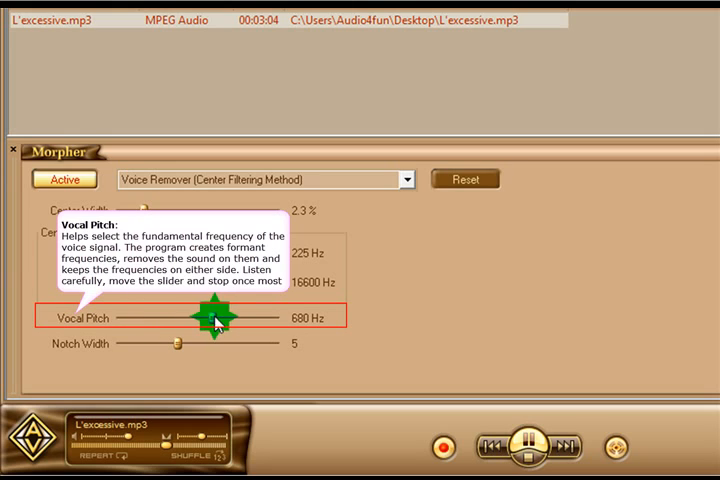
left_click_drag(204, 318, 156, 318)
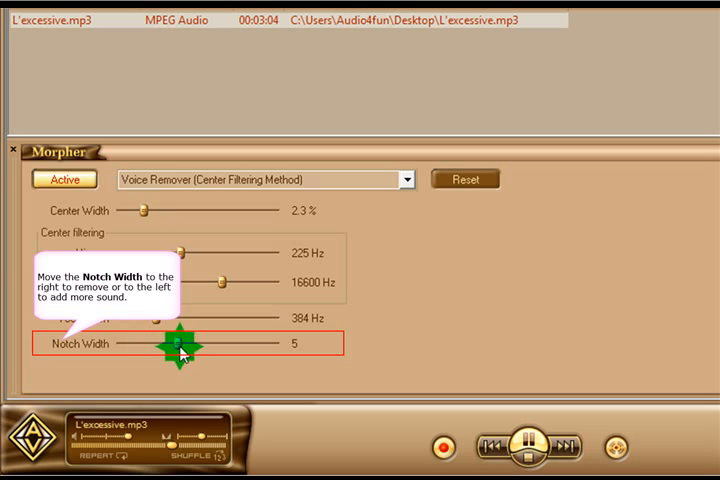
left_click_drag(180, 344, 218, 344)
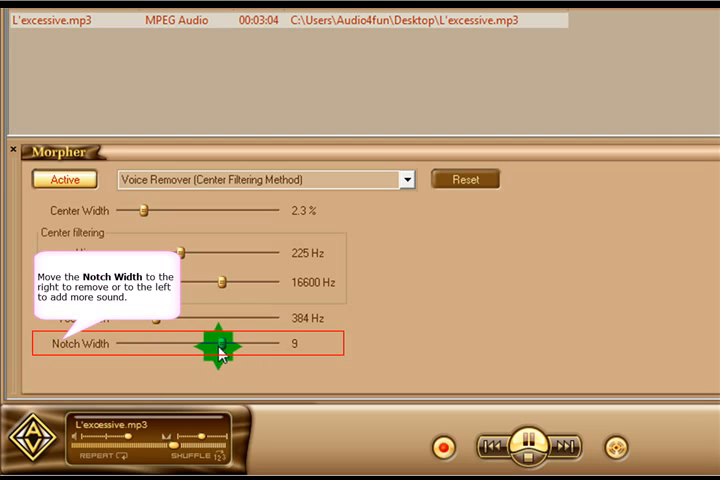
left_click_drag(220, 344, 232, 344)
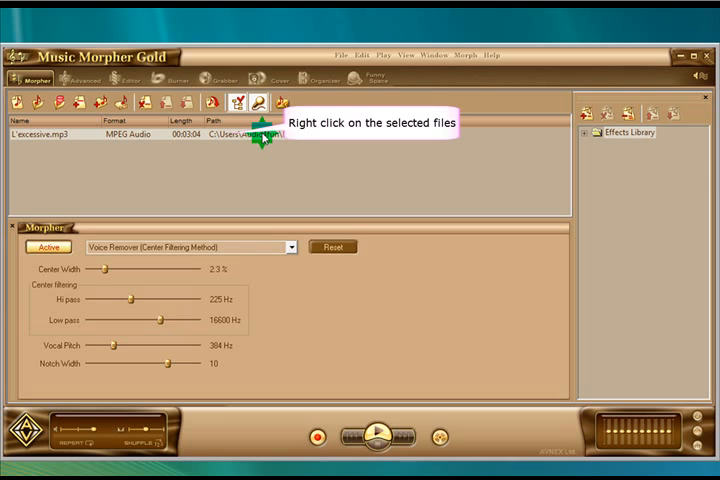
- Choose Morph from the L'excessive.mp3 context menu to open its morphing window
right_click(200, 132)
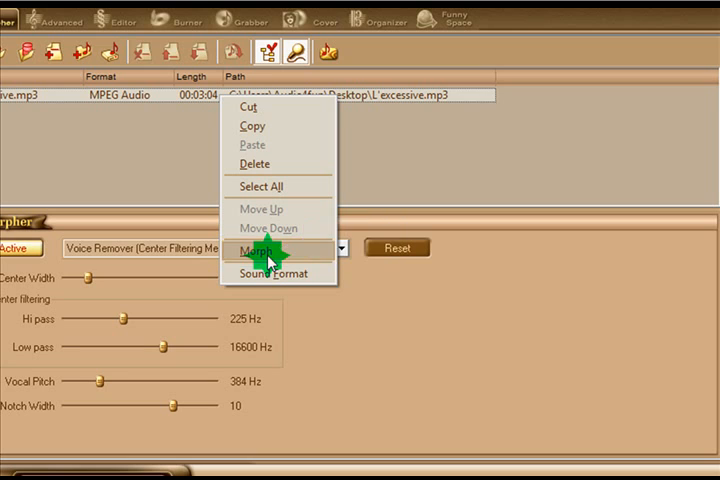
left_click(256, 250)
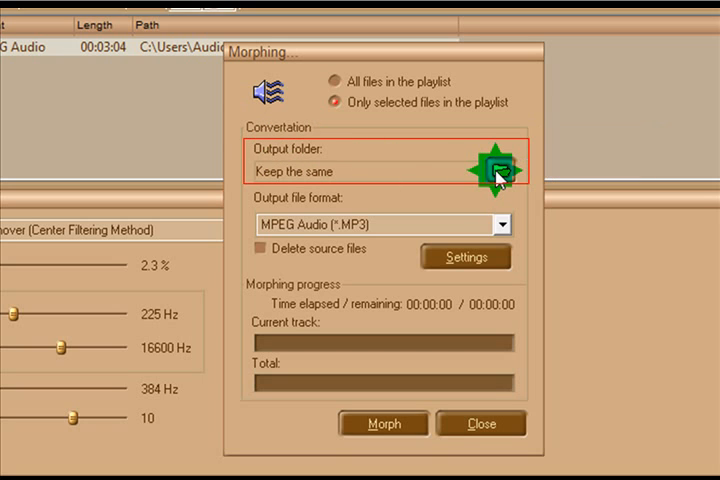
- Set the output folder to Removed voice and the format to MPEG Audio (*.MP3)
left_click(496, 166)
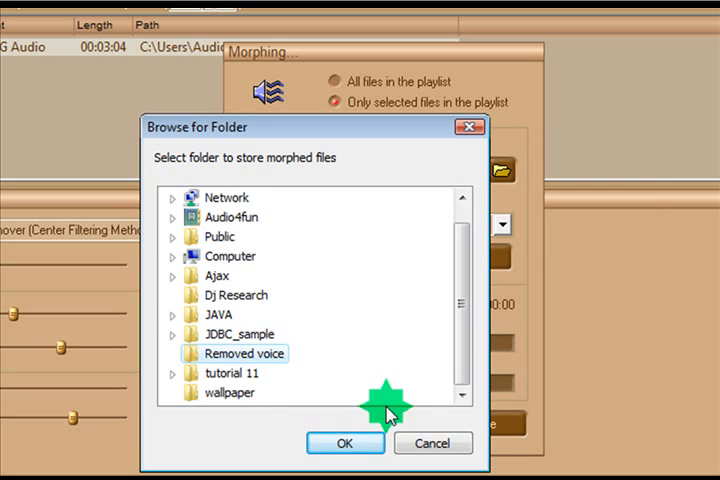
left_click(344, 444)
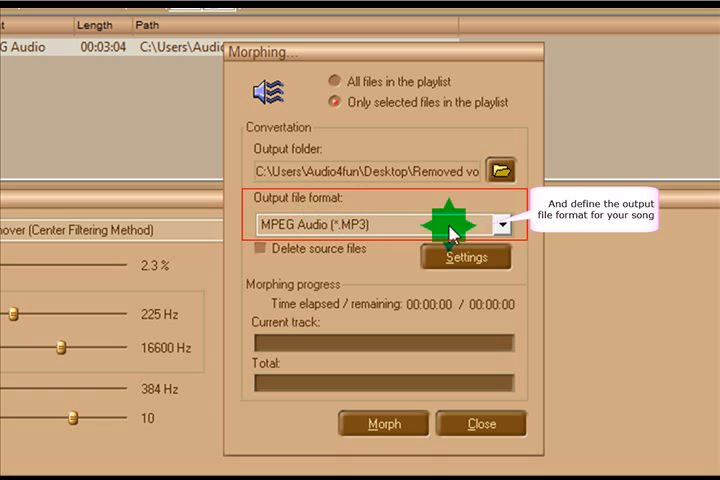
left_click(504, 224)
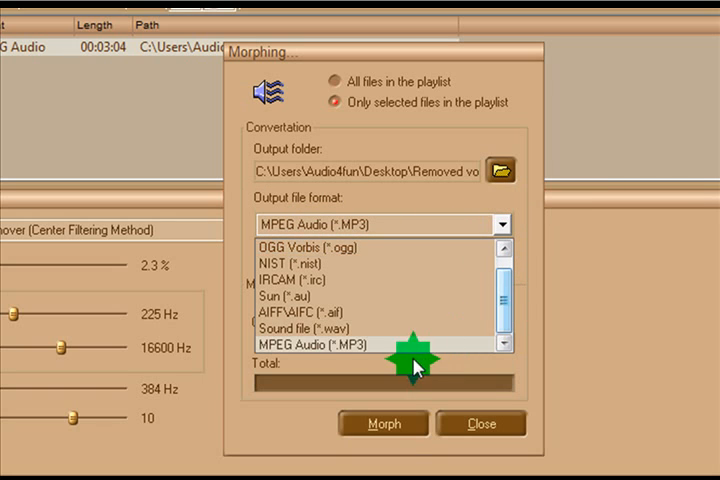
left_click(384, 424)
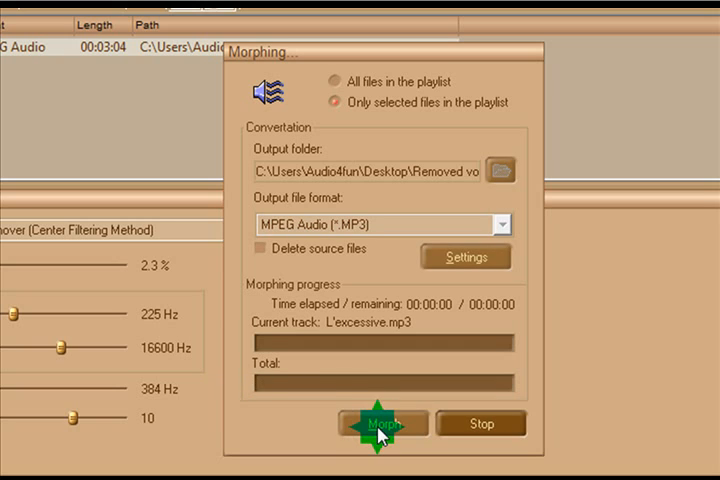
- Morph L'excessive.mp3 to MP3, wait for completion, and close the morphing window
left_click(384, 424)
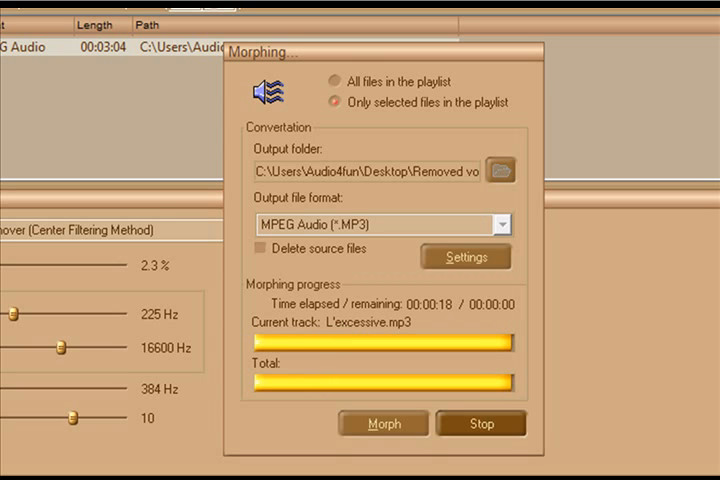
left_click(480, 424)
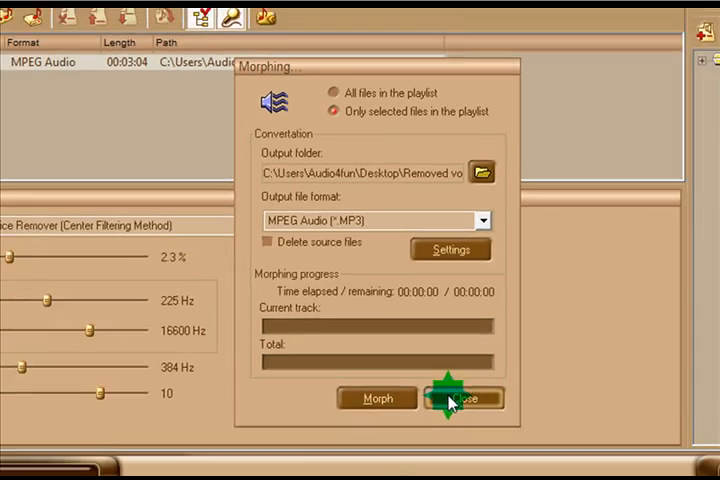
left_click(460, 398)
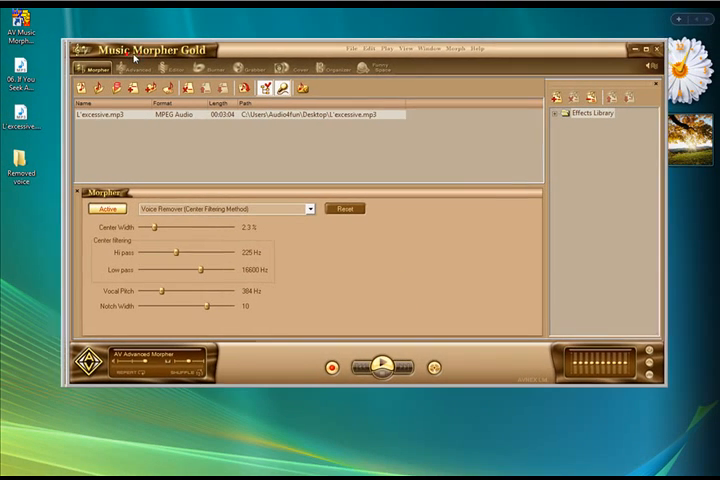